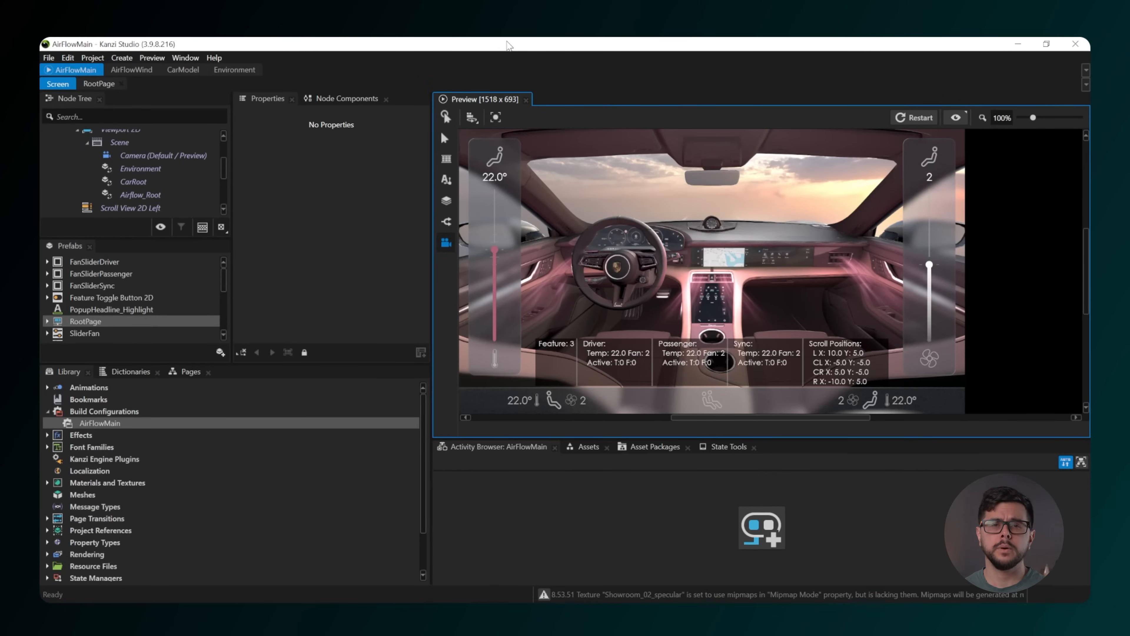
mouse_move(41, 147)
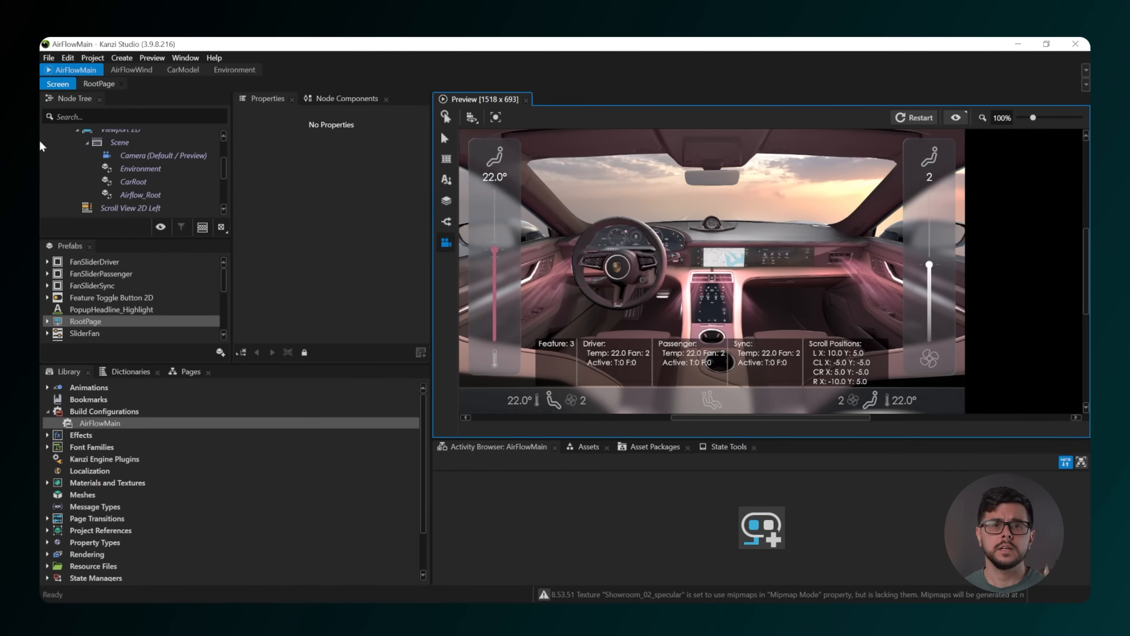
Select the RootPage node in the Node Tree to show its properties
left_click(107, 148)
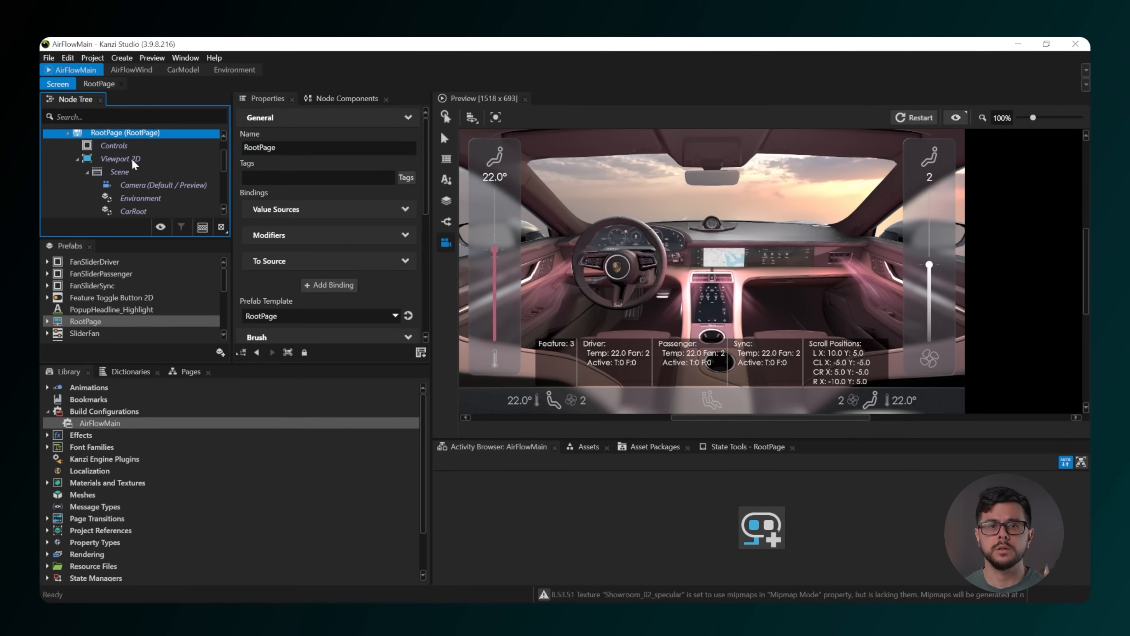
Set the Controls node's 01_Feature property to Driver so Preview reports Feature 1
left_click(113, 145)
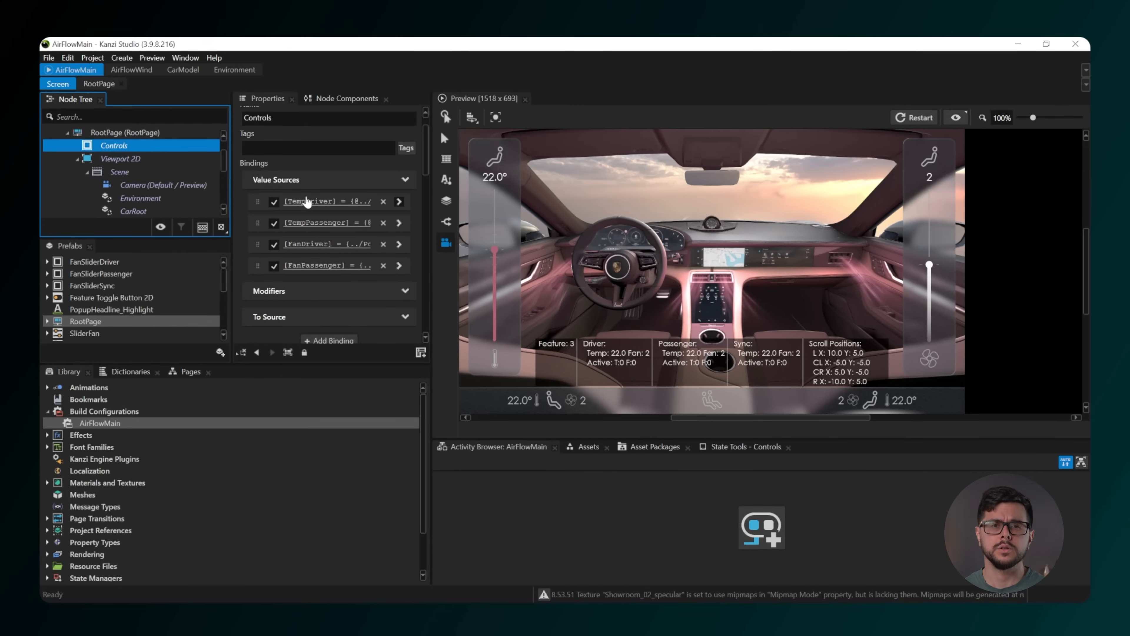
left_click(266, 99)
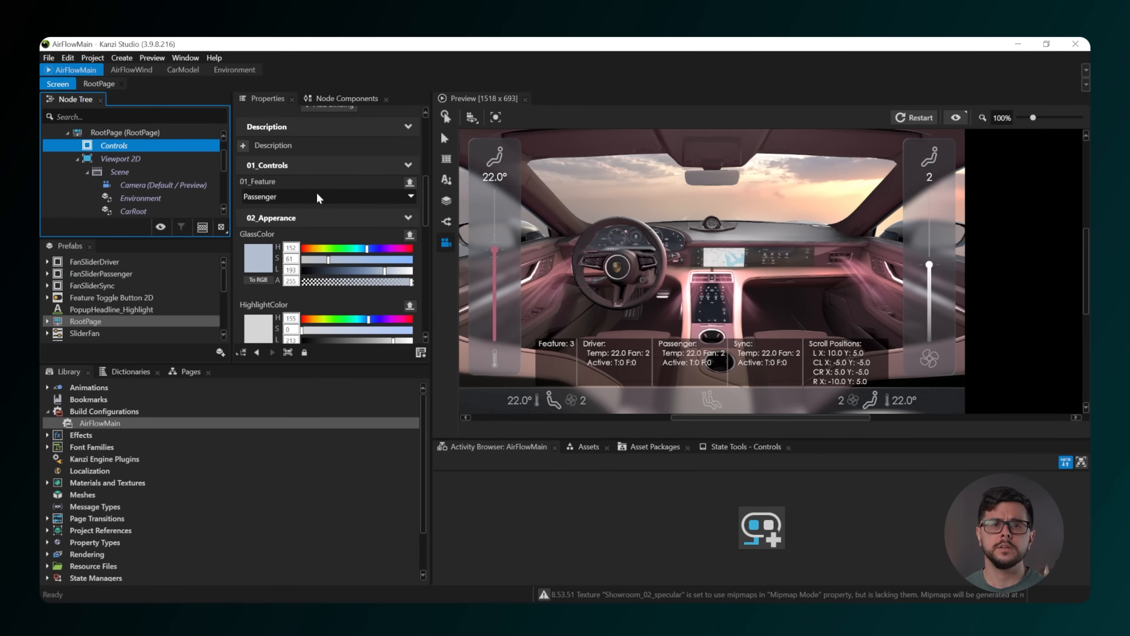
left_click(267, 99)
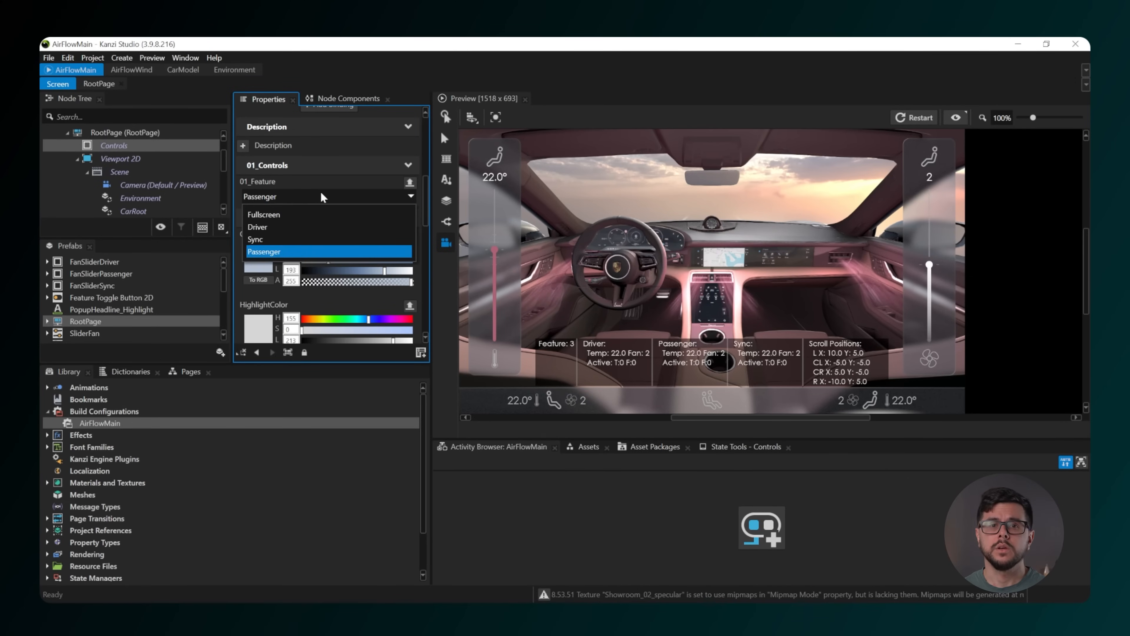
left_click(264, 251)
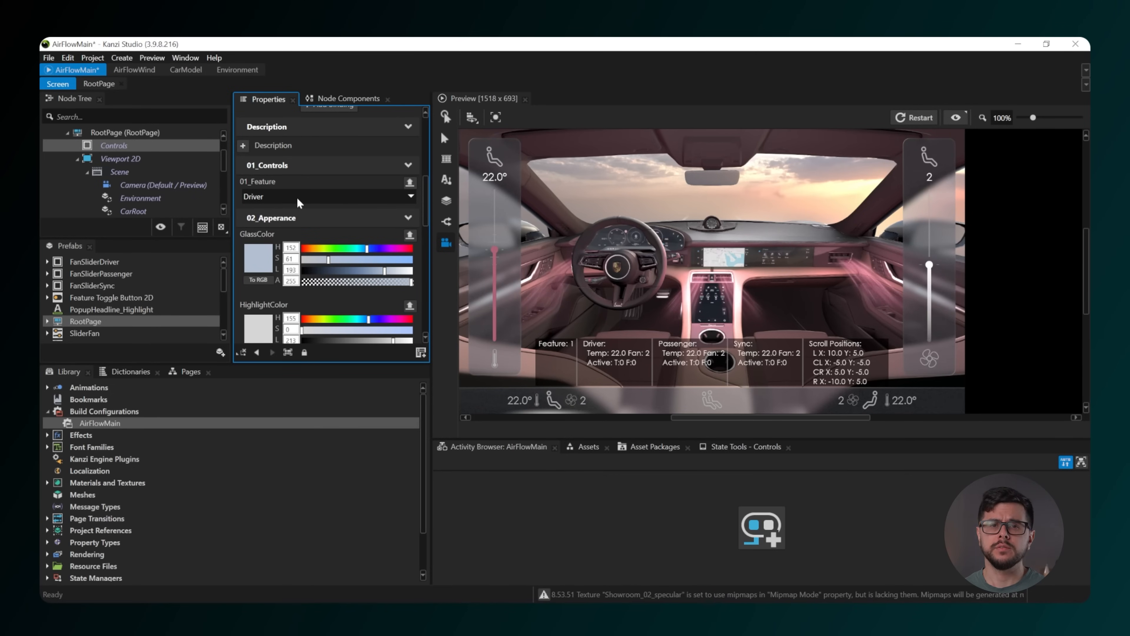
Change the Controls node's 01_Feature property from Driver to Sync (Feature 2)
left_click(327, 196)
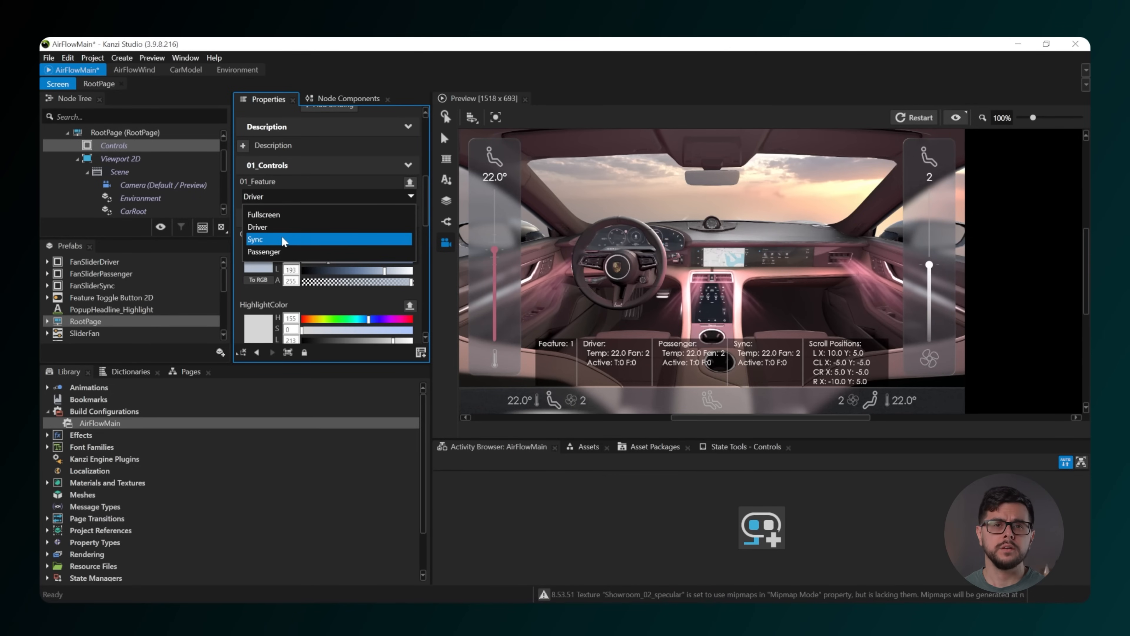
left_click(256, 238)
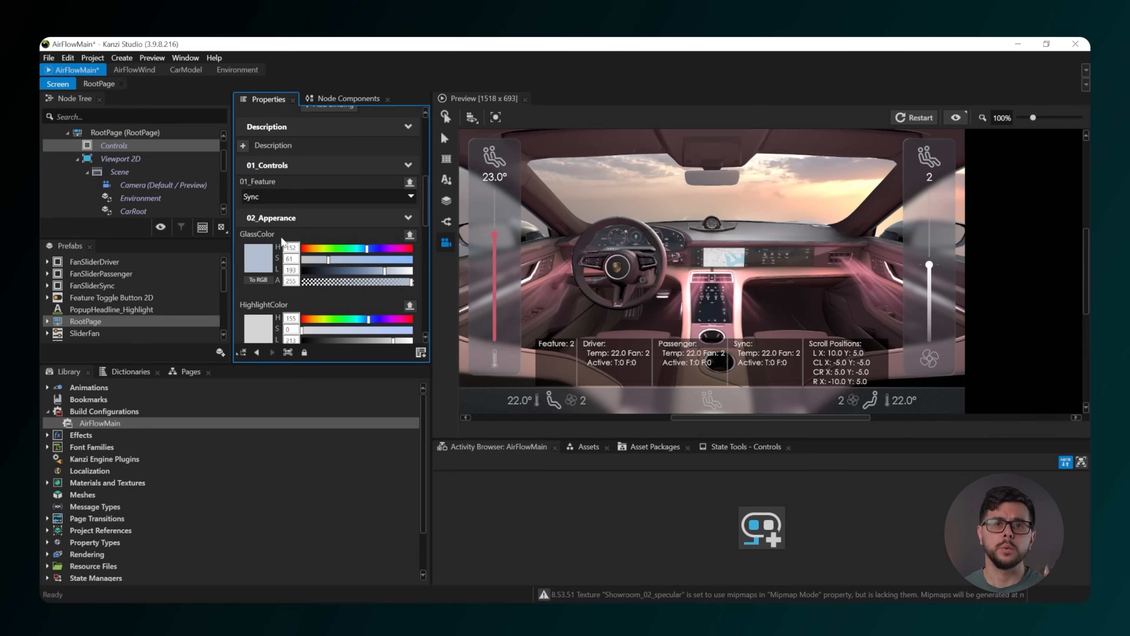
mouse_move(373, 223)
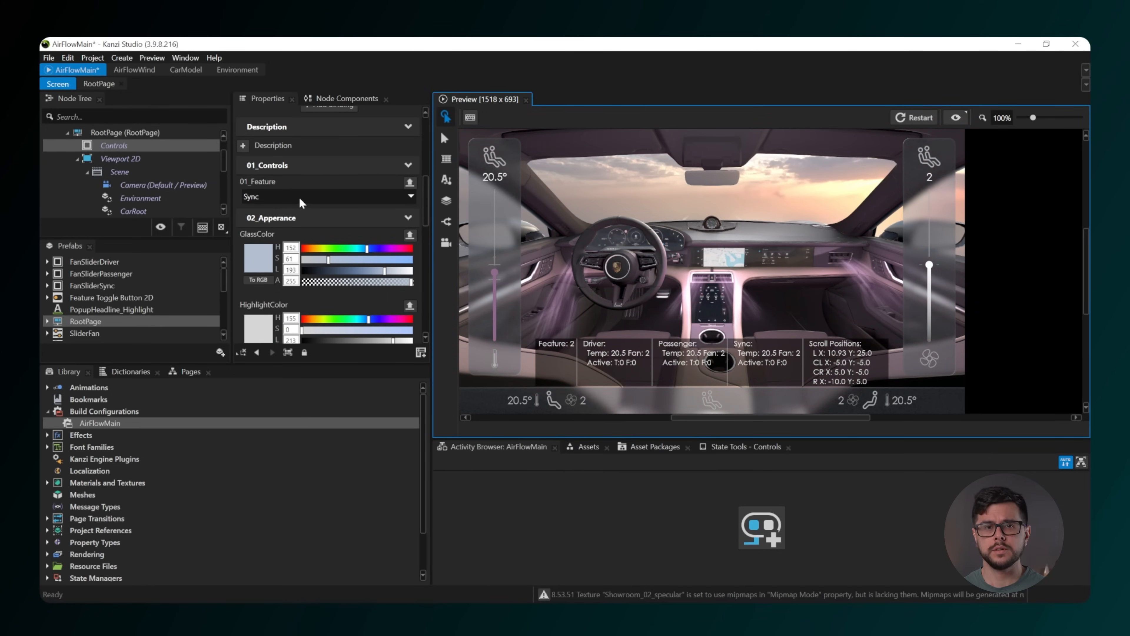
Set 01_Feature to Passenger and drag the Preview slider up to 23.5°
left_click(324, 196)
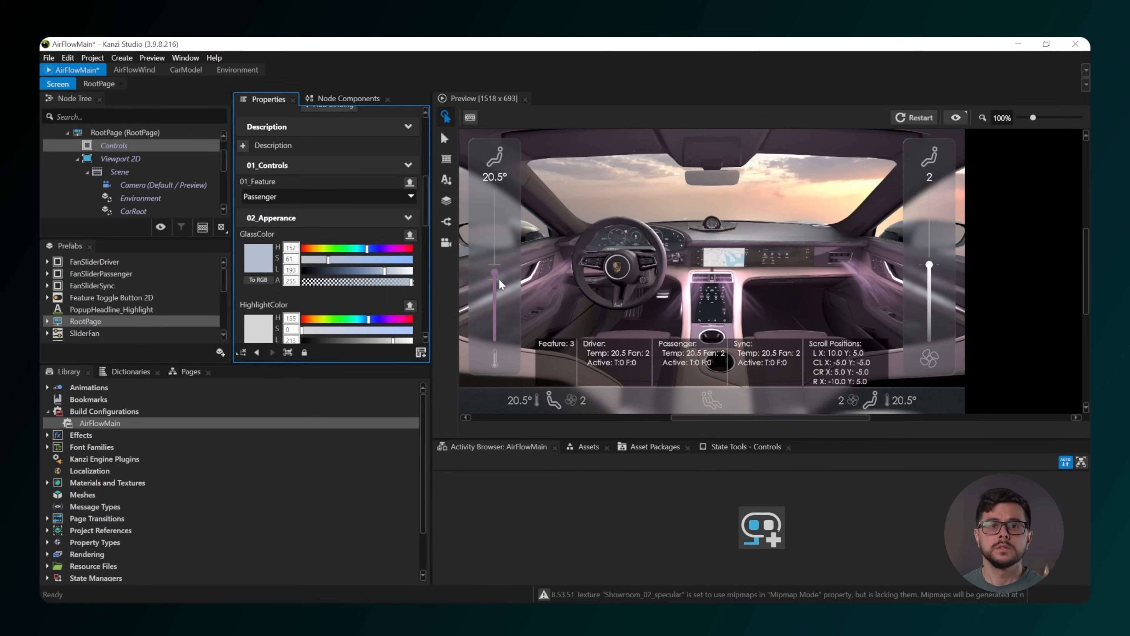
left_click_drag(494, 276, 493, 227)
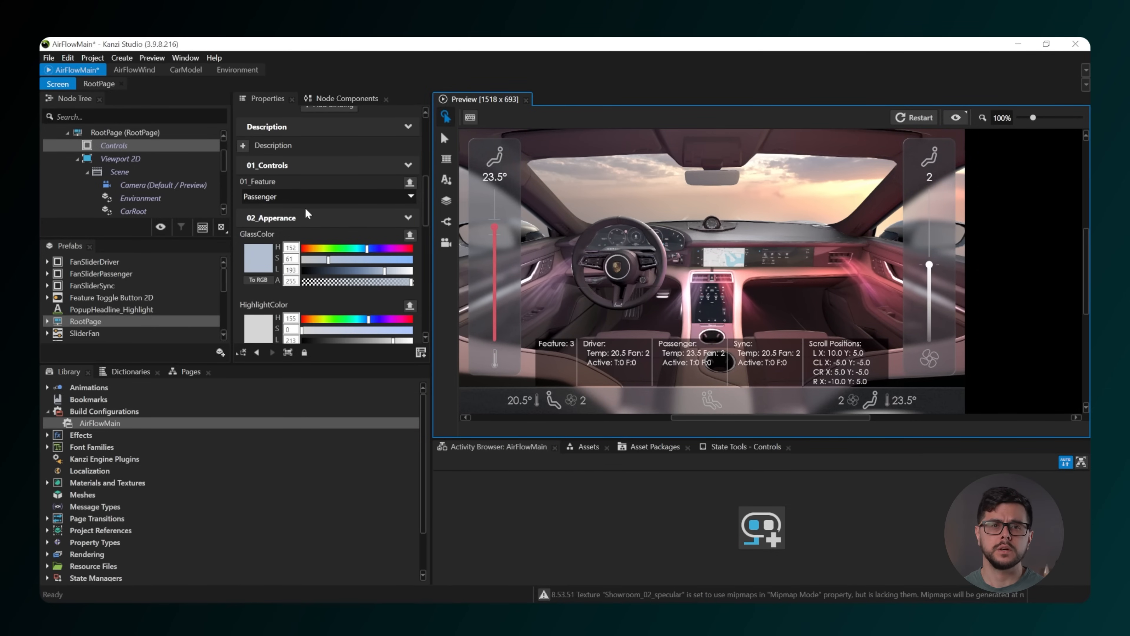
mouse_move(299, 211)
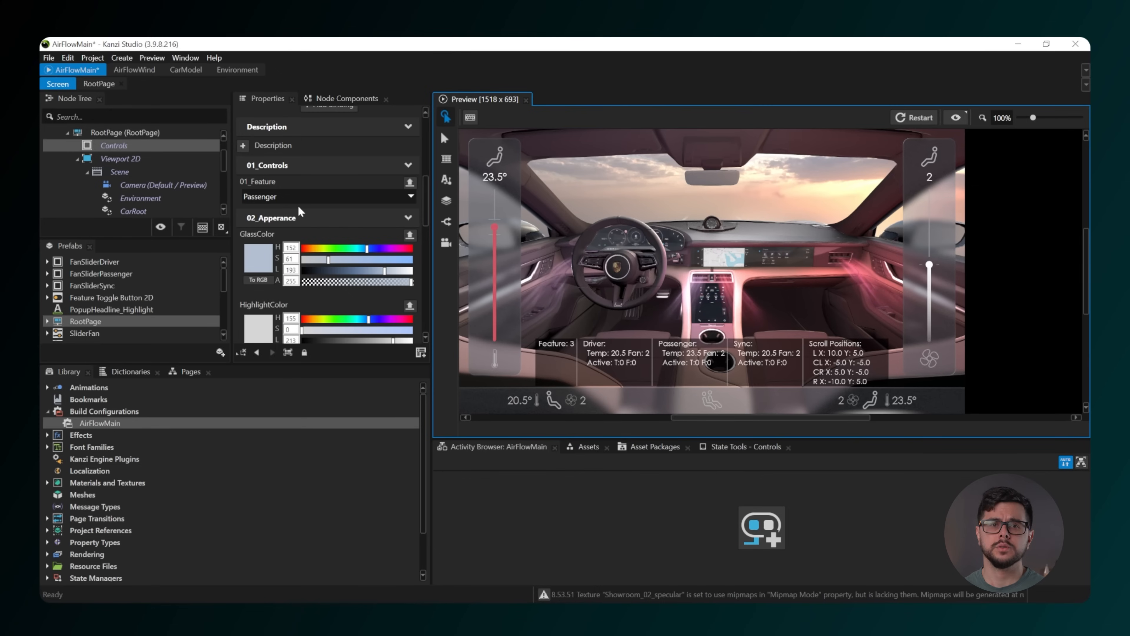
mouse_move(612, 132)
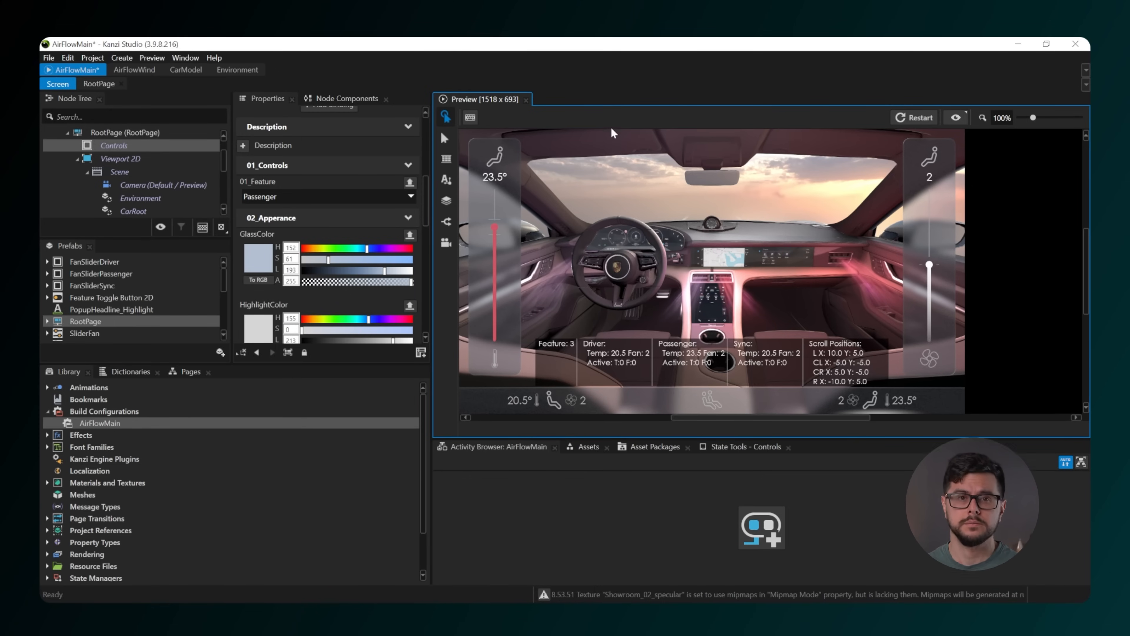